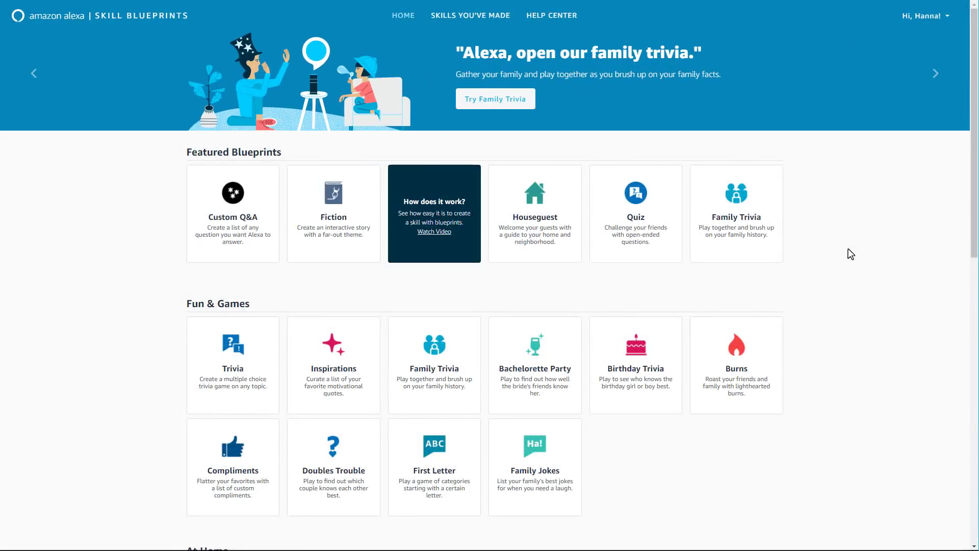
mouse_move(861, 234)
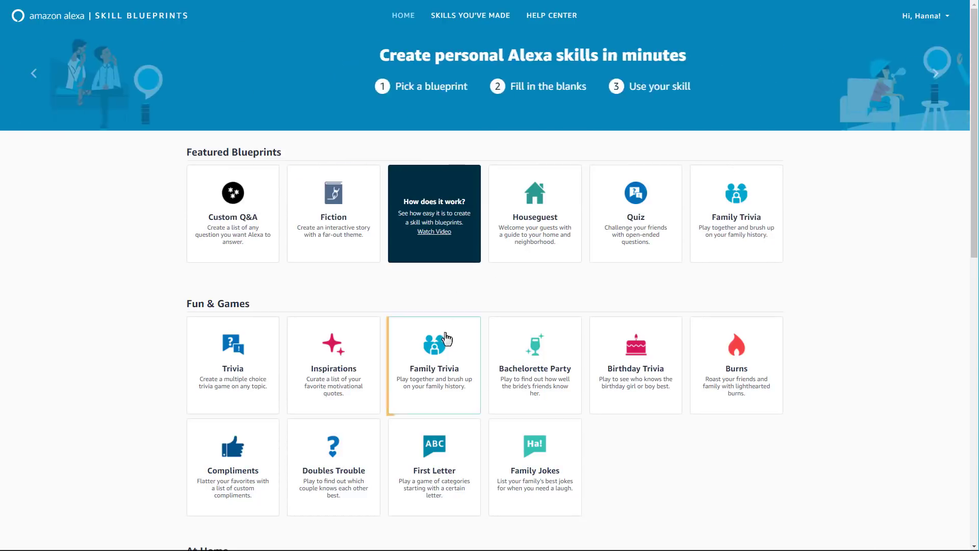
Step: Open the Family Trivia blueprint from the Fun & Games section
left_click(433, 364)
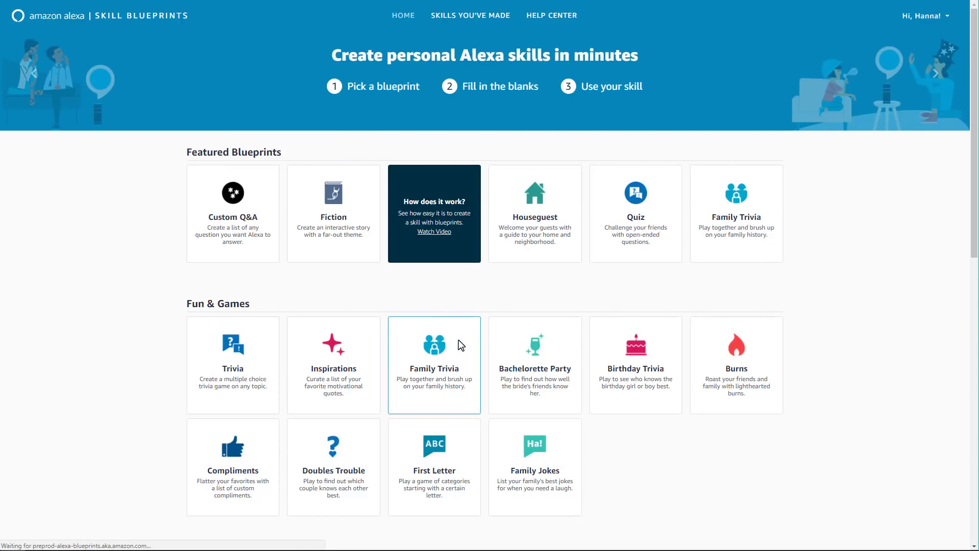
Step: Begin a custom Family Trivia skill with Make Your Own
left_click(433, 365)
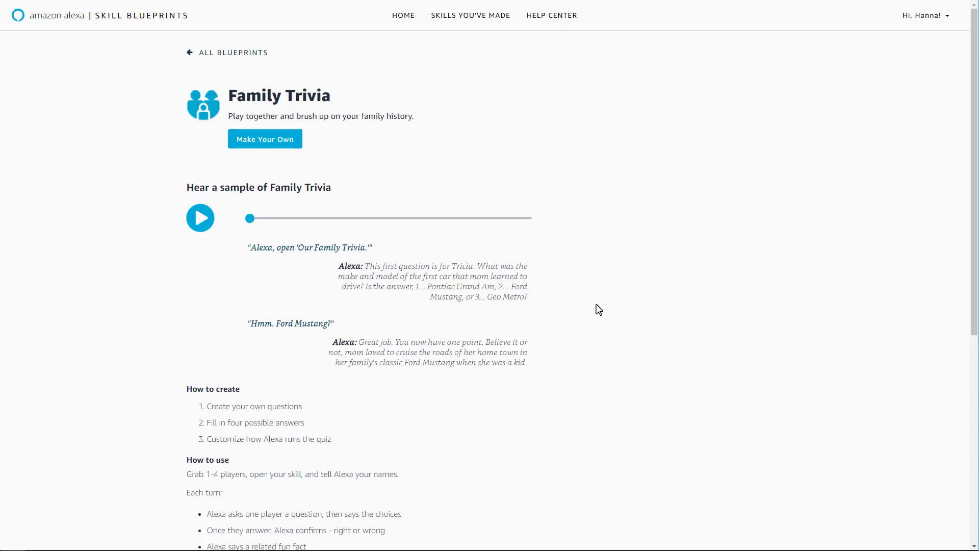
mouse_move(604, 304)
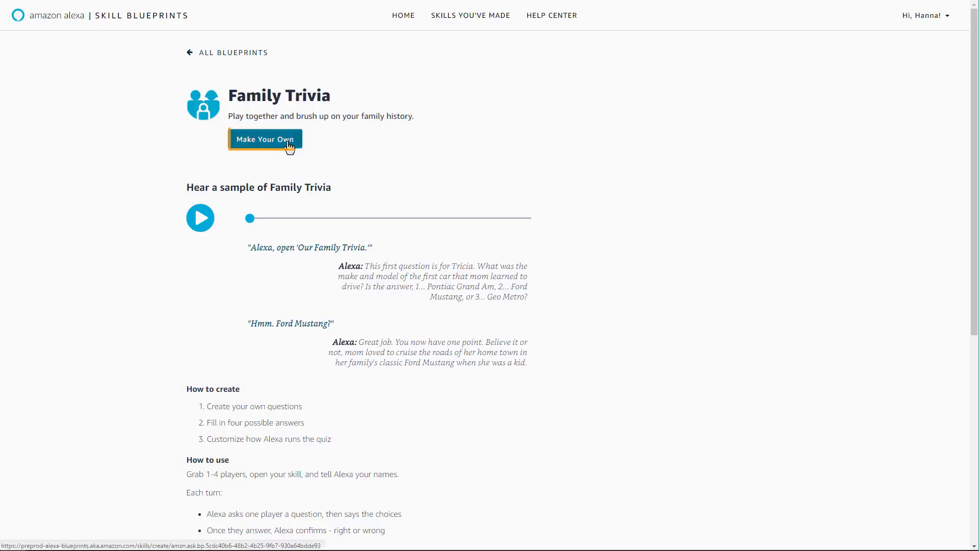
left_click(265, 139)
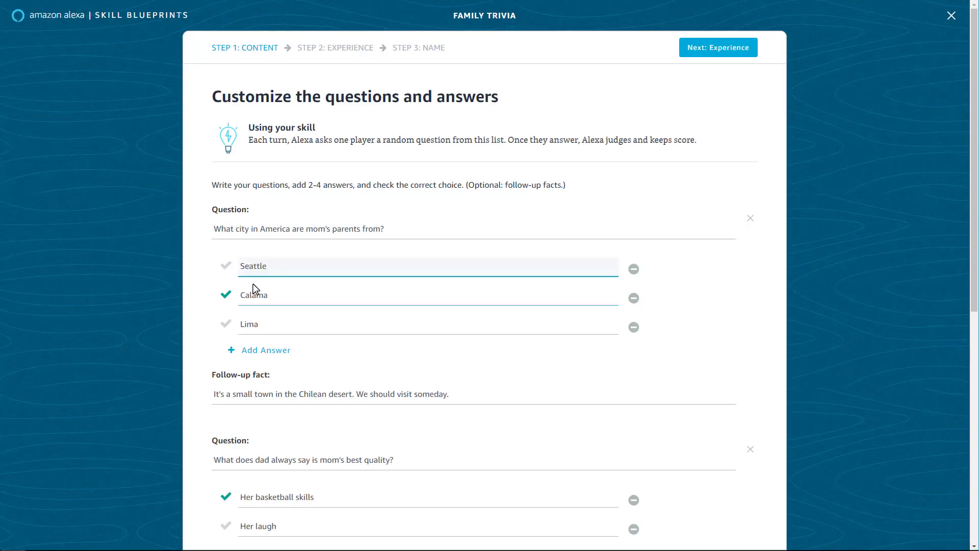
Step: Review the edited trivia questions and follow-up facts, then advance to the Experience step
scroll("down", 3)
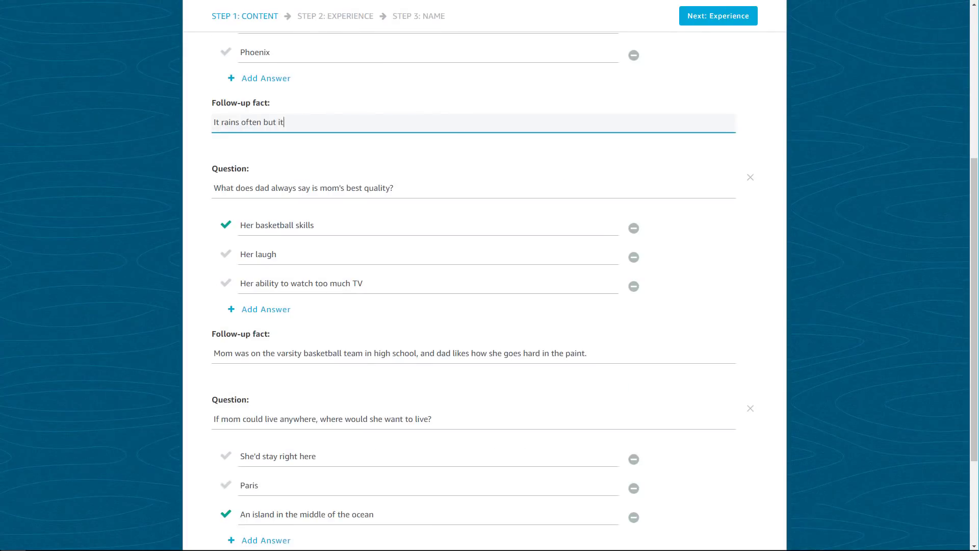
scroll("down", 3)
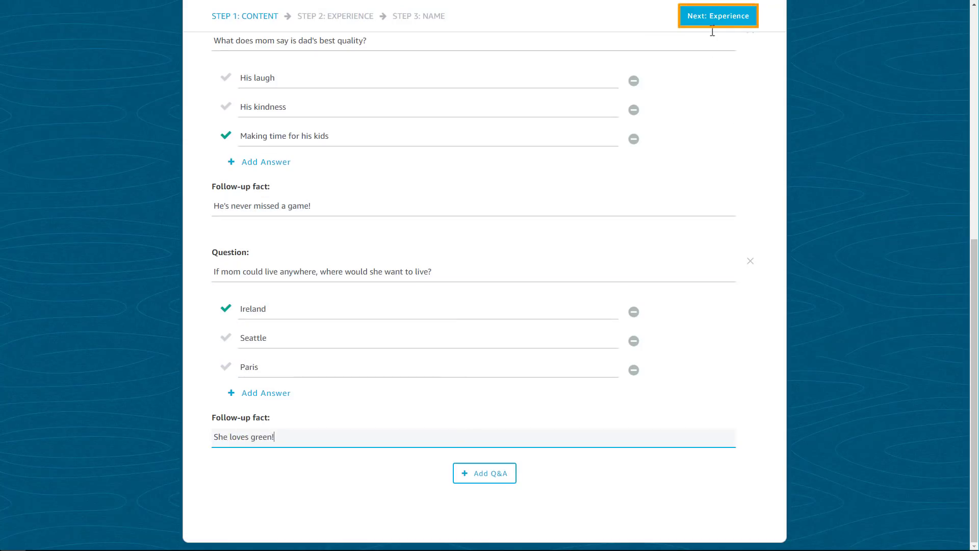
left_click(718, 16)
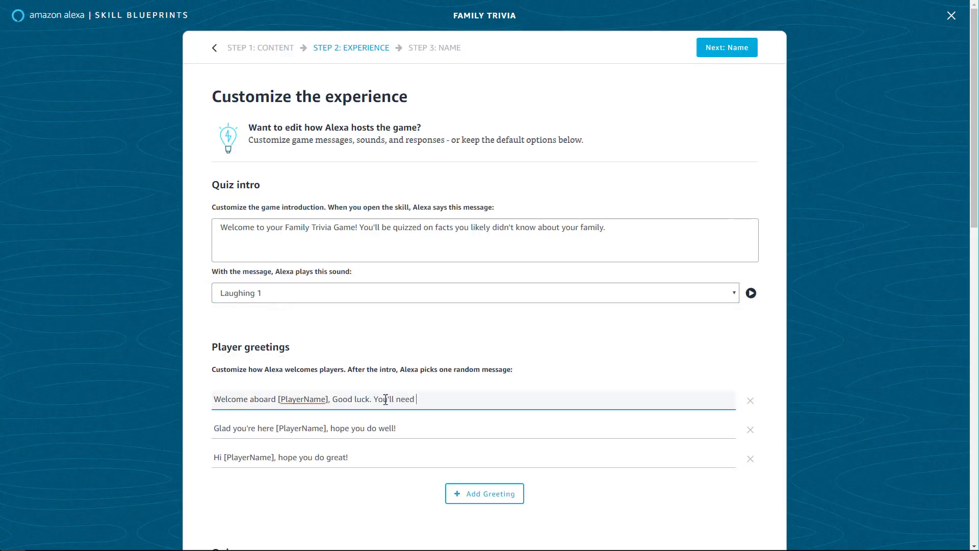
Step: End the greeting with 'it!', rename the skill 'My Family Trivia', and create it
type("it!")
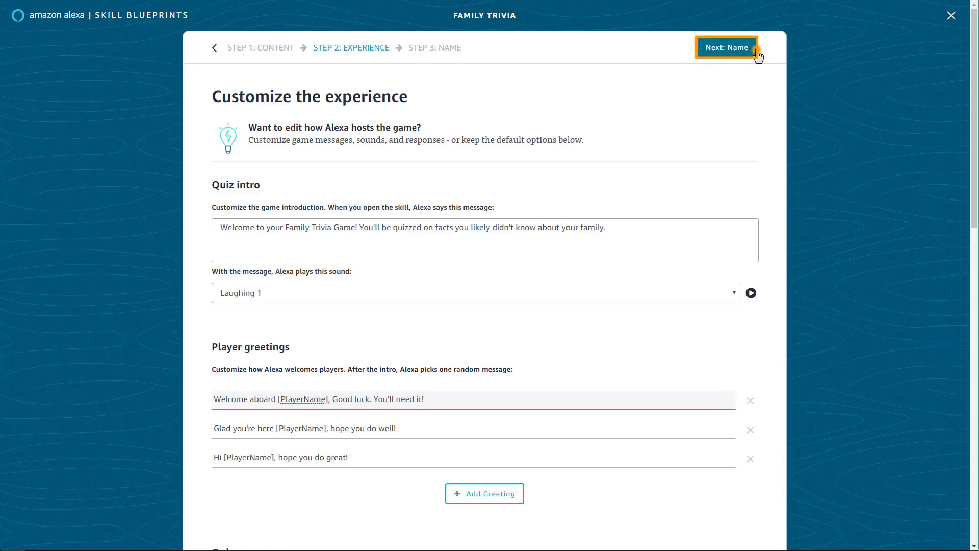
left_click(725, 47)
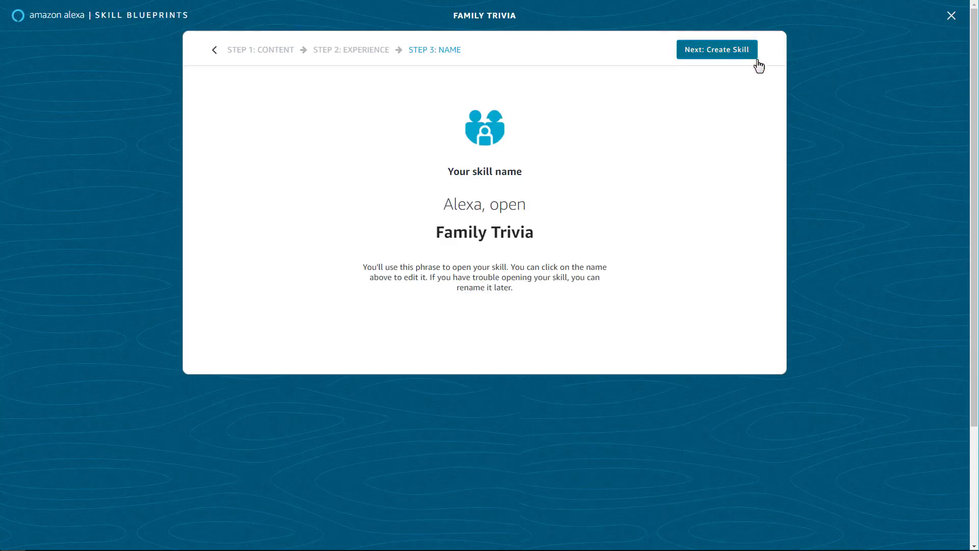
left_click(484, 232)
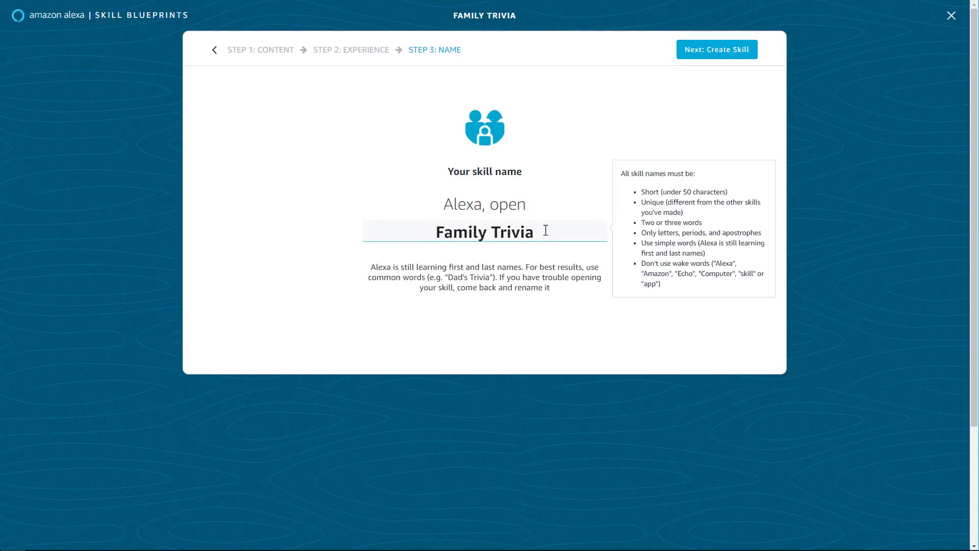
type("Mỹ")
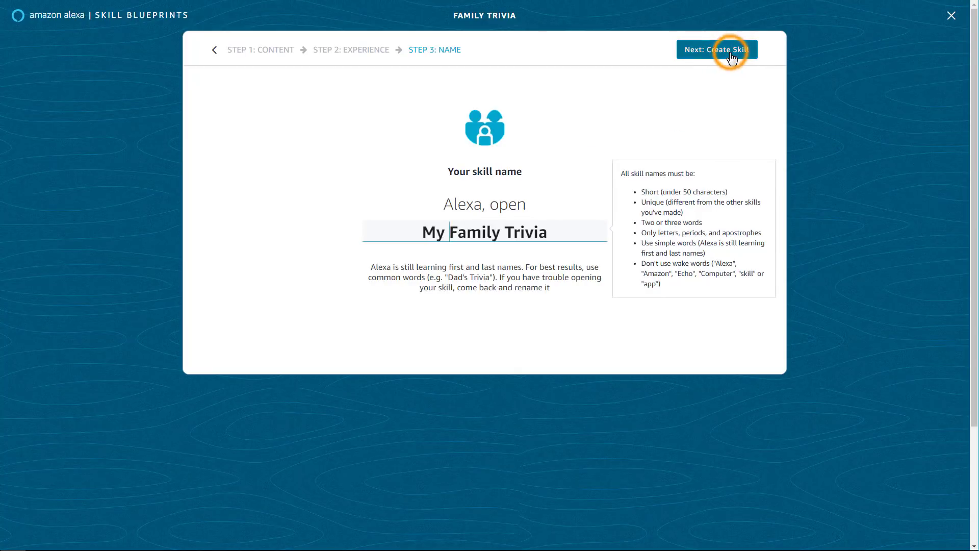
left_click(715, 49)
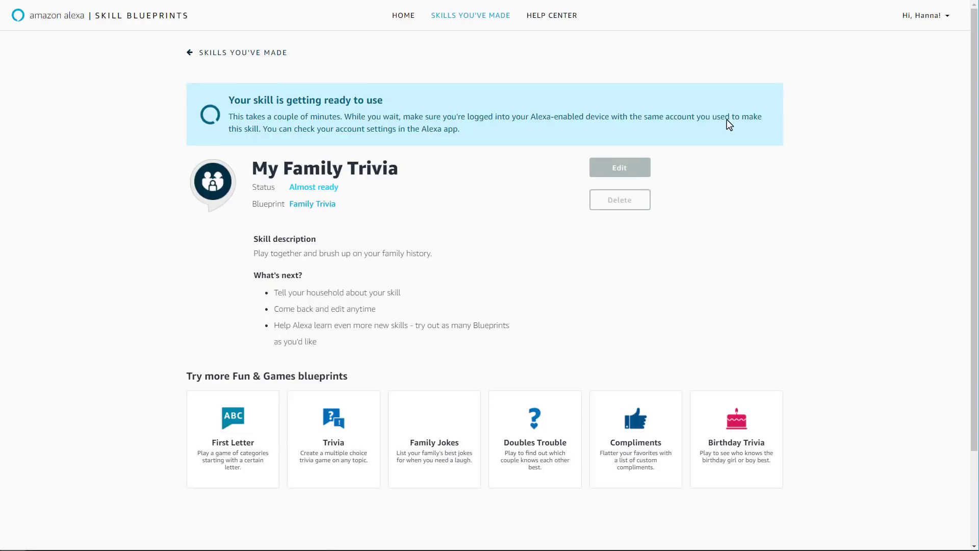